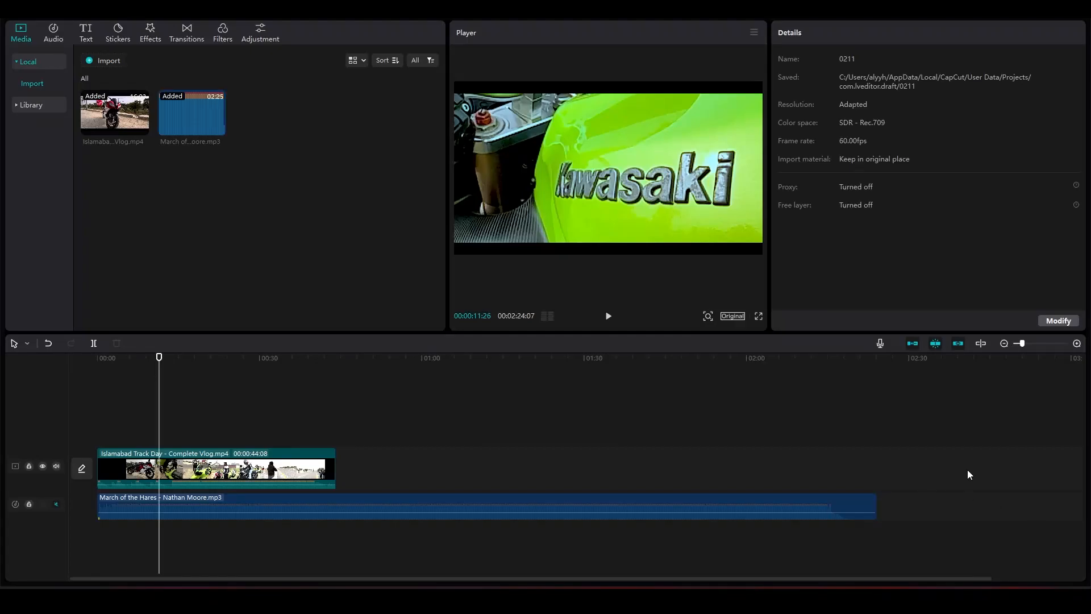
pyautogui.moveTo(873, 453)
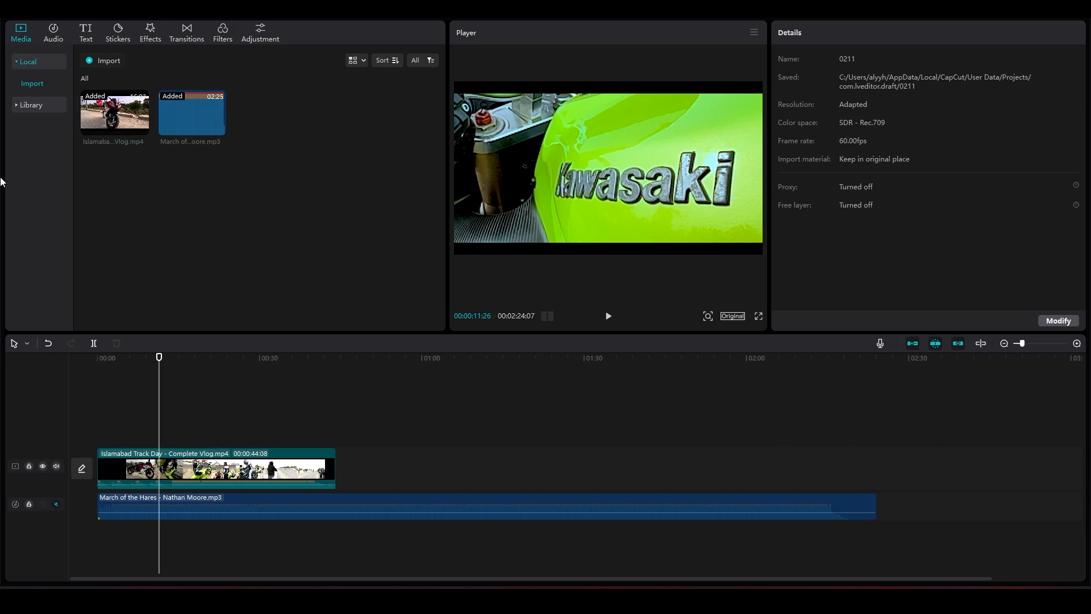
pyautogui.moveTo(113, 183)
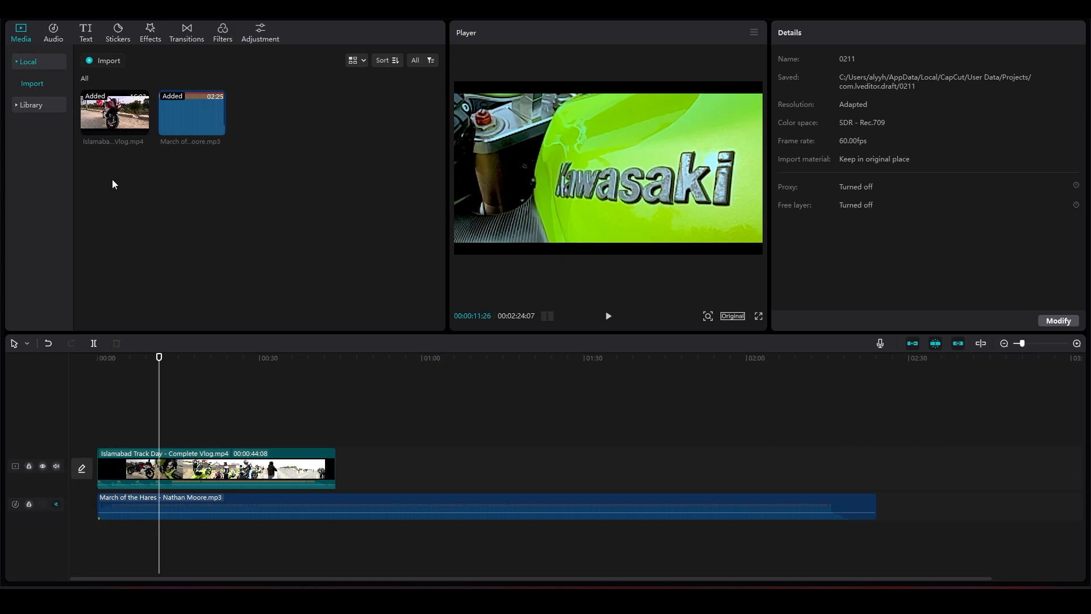
pyautogui.moveTo(410, 433)
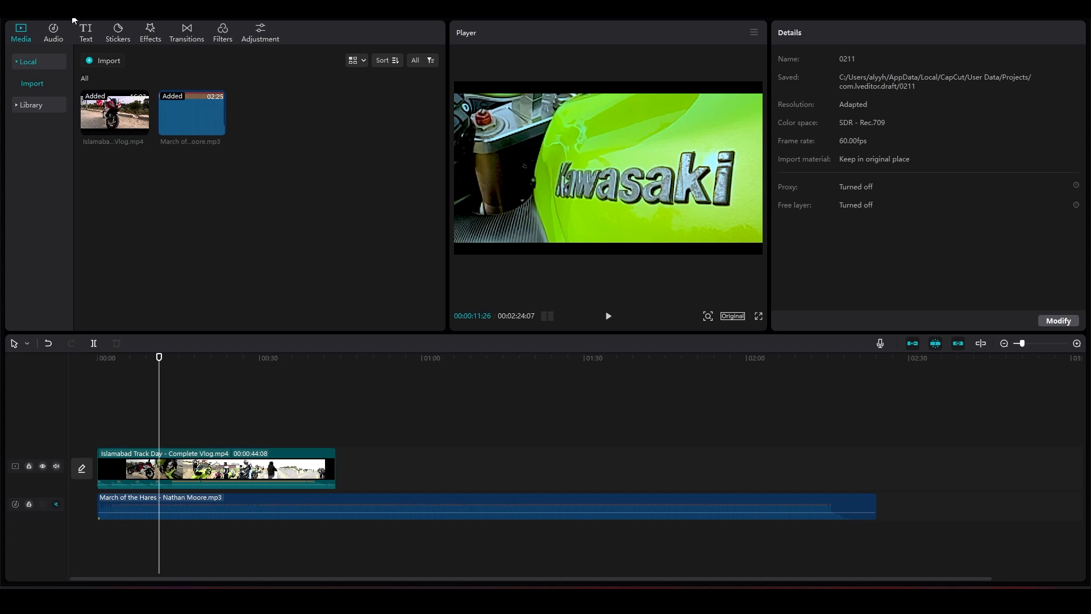
# View the program Settings, dismiss them unchanged, then browse for a different export folder.
pyautogui.click(72, 18)
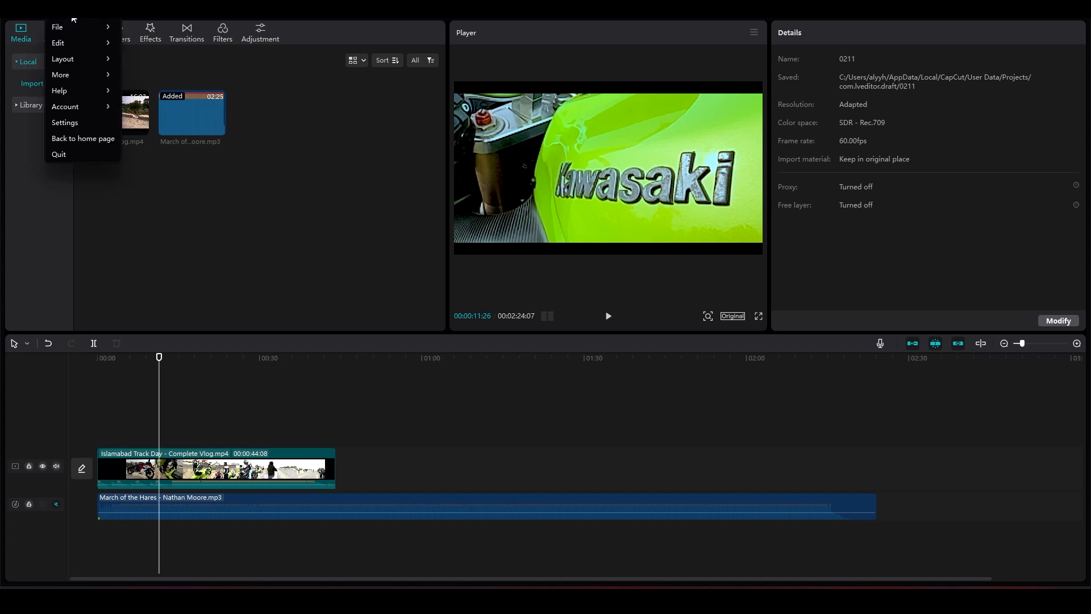
pyautogui.click(64, 122)
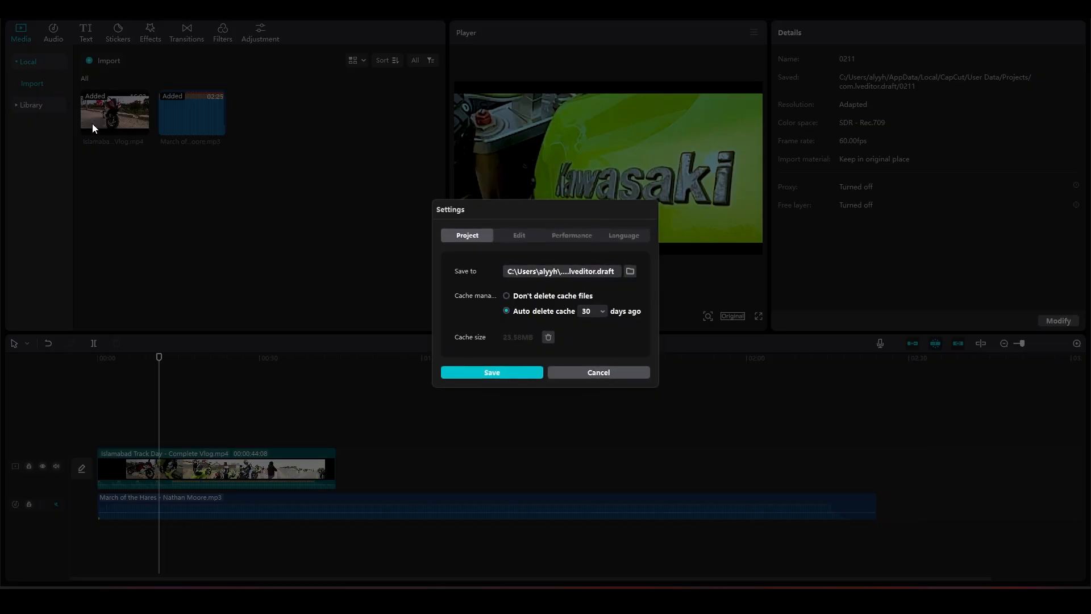
pyautogui.moveTo(485, 246)
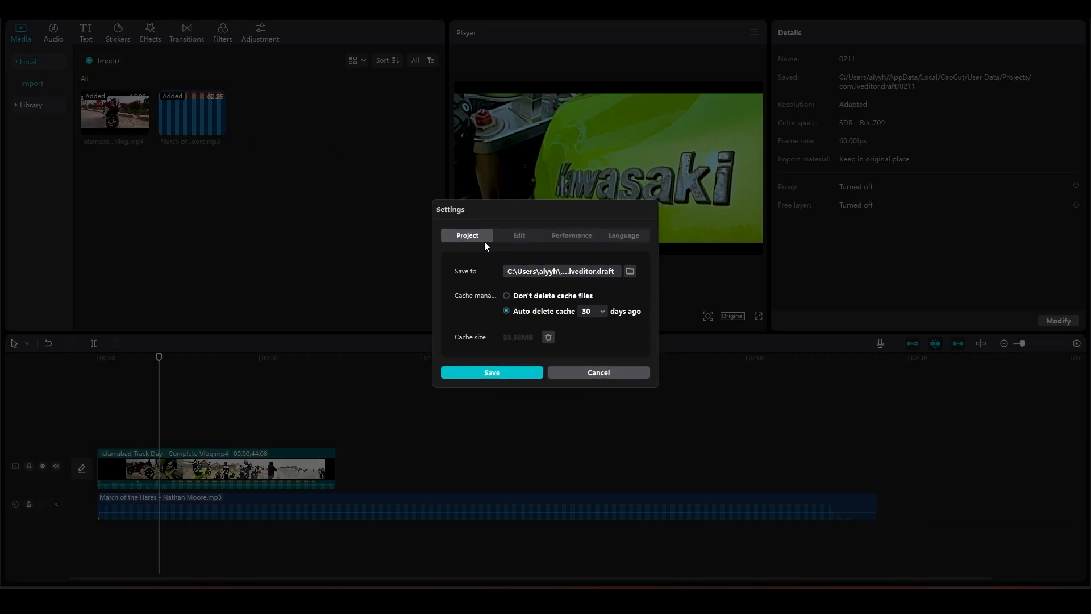
pyautogui.moveTo(629, 271)
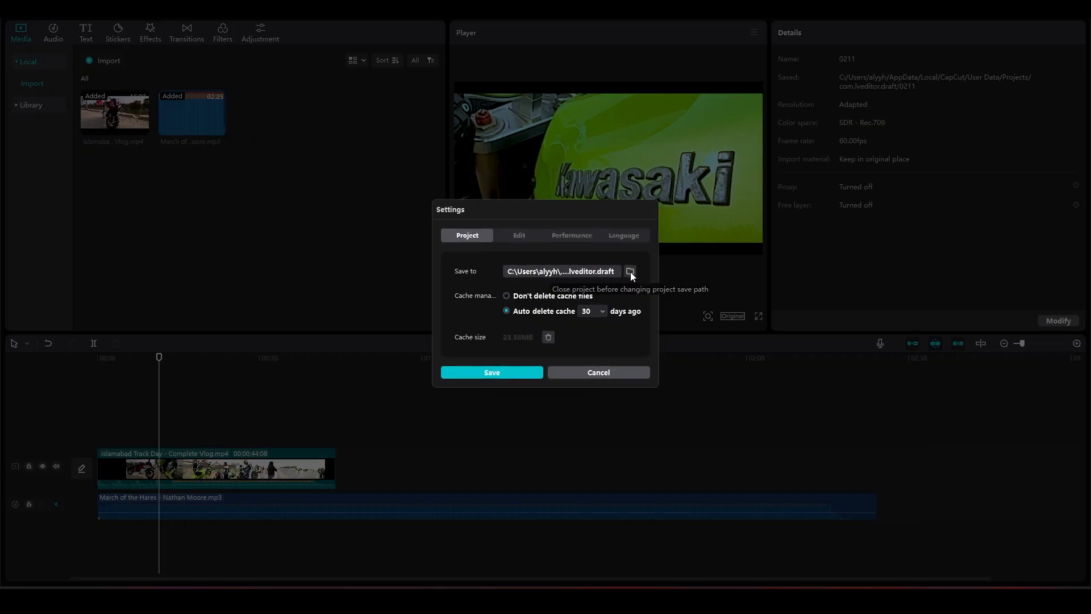
pyautogui.moveTo(623, 272)
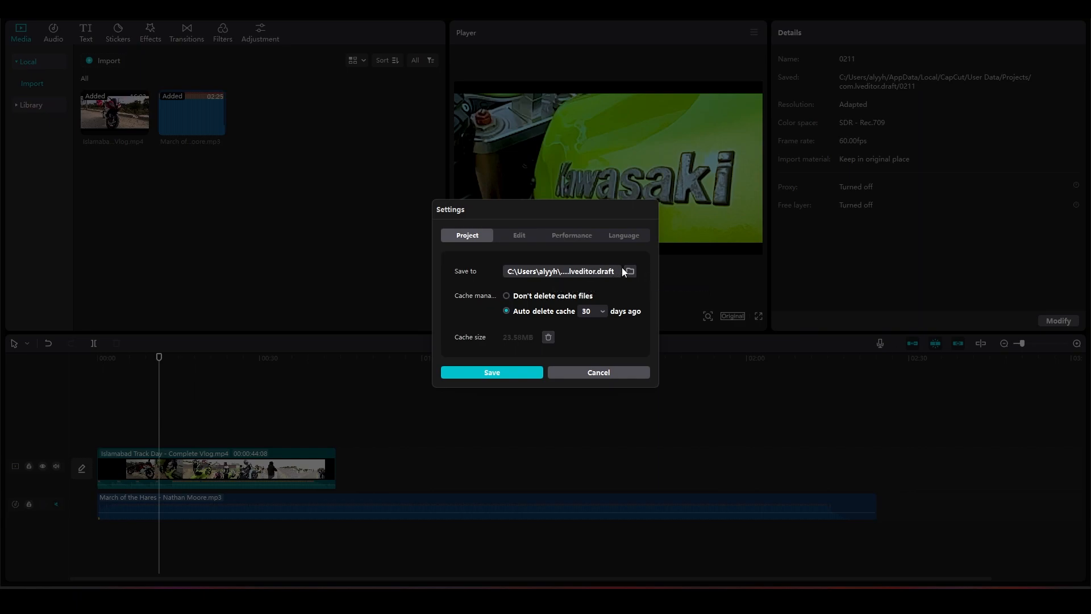
pyautogui.moveTo(630, 270)
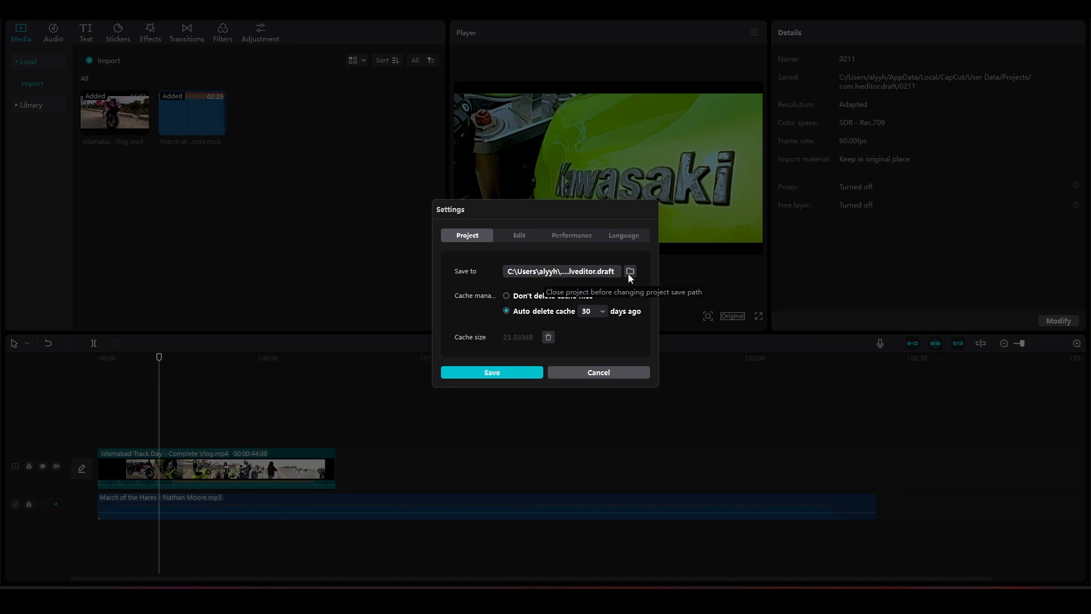
pyautogui.moveTo(595, 307)
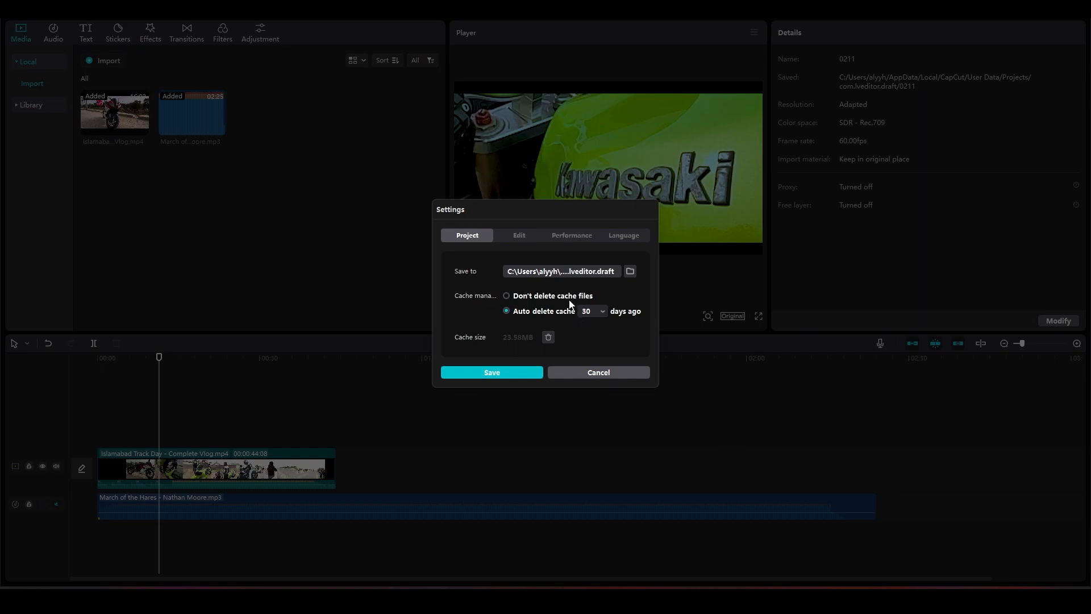
pyautogui.moveTo(597, 372)
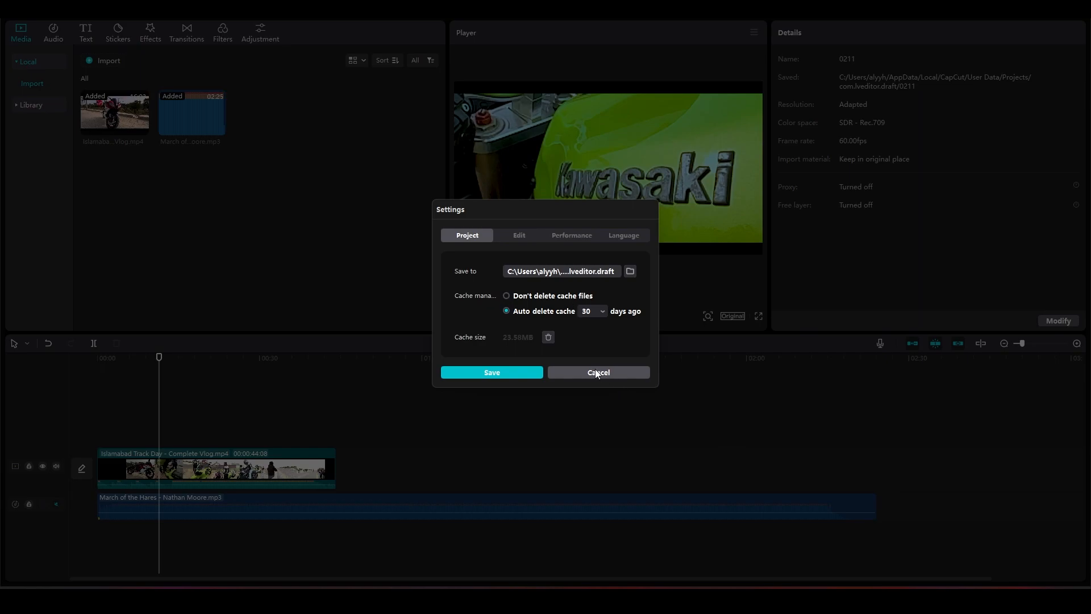
pyautogui.click(597, 372)
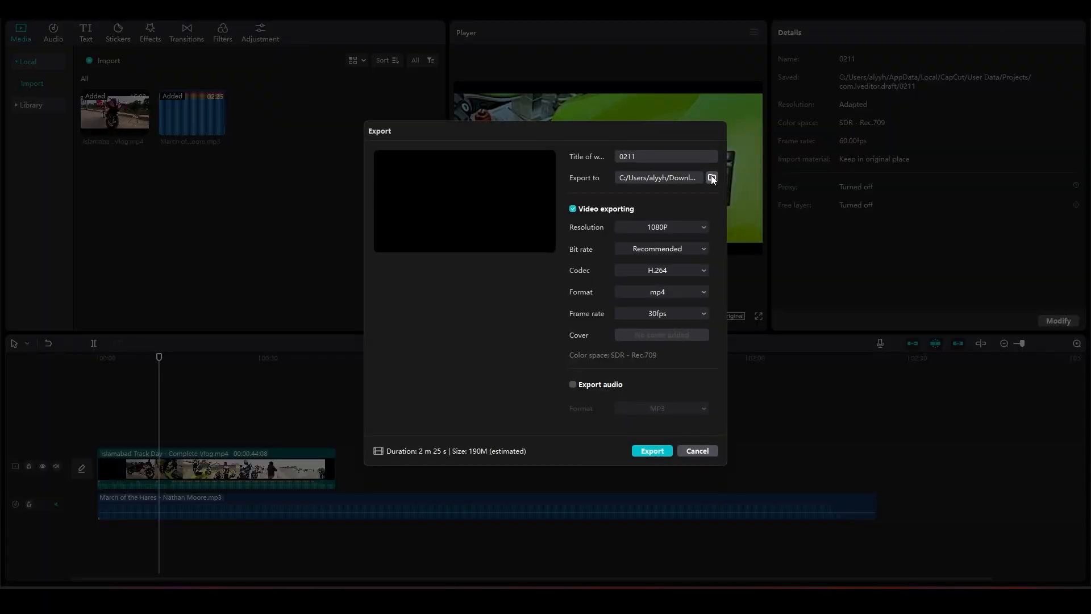
pyautogui.moveTo(710, 175)
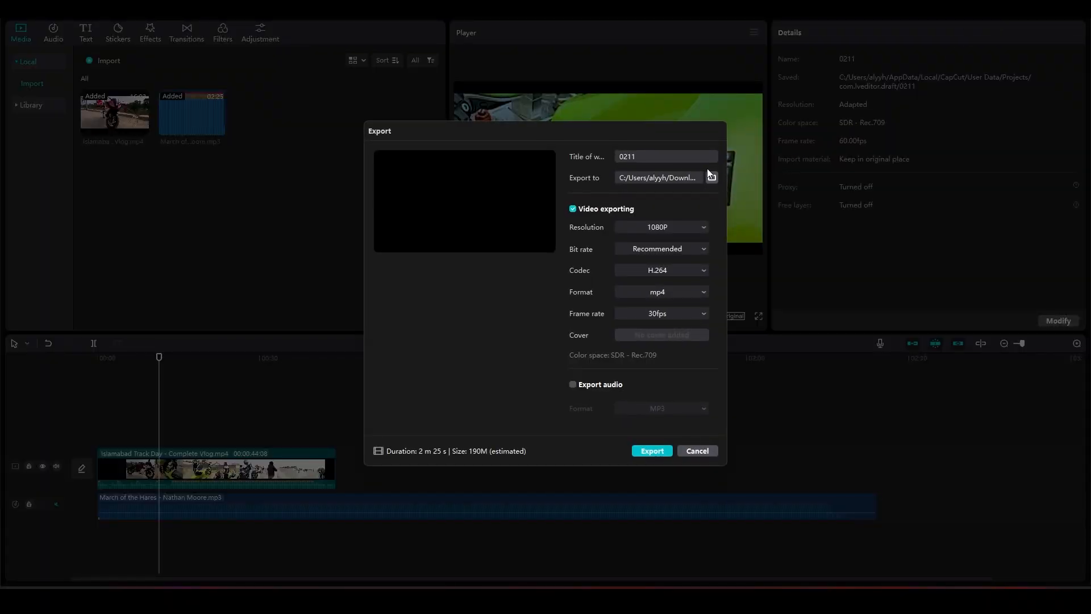
pyautogui.click(711, 176)
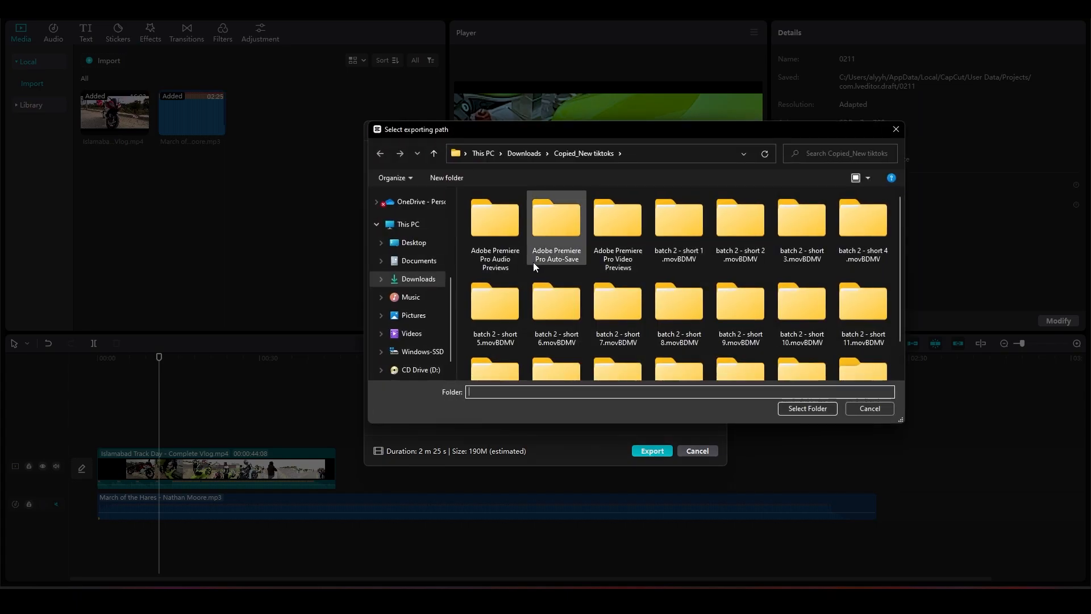
# Cancel the Select exporting path window and the Export dialog without exporting.
pyautogui.click(869, 409)
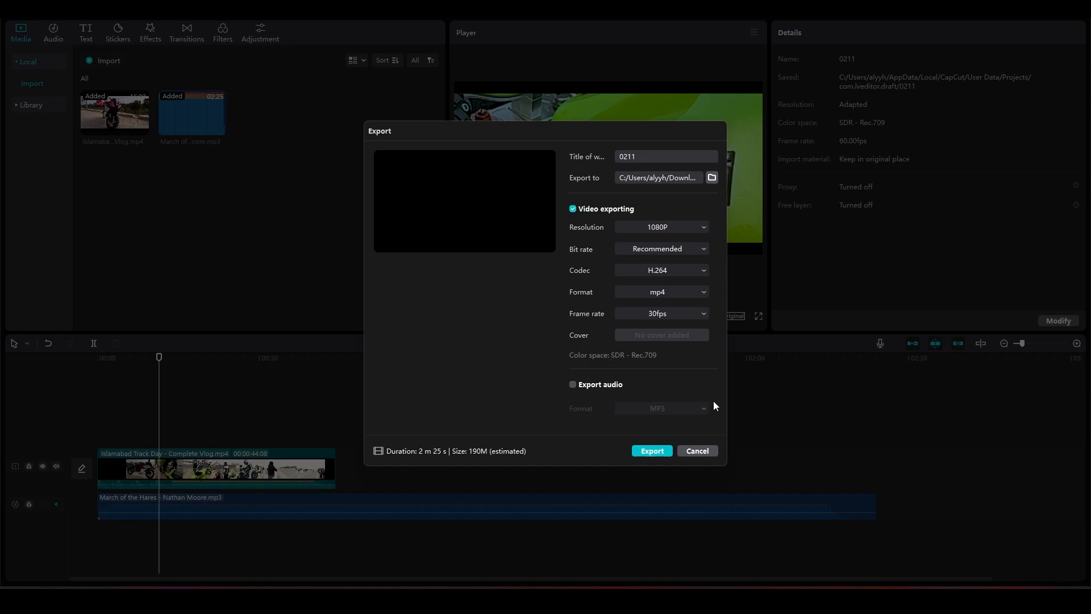
pyautogui.moveTo(704, 405)
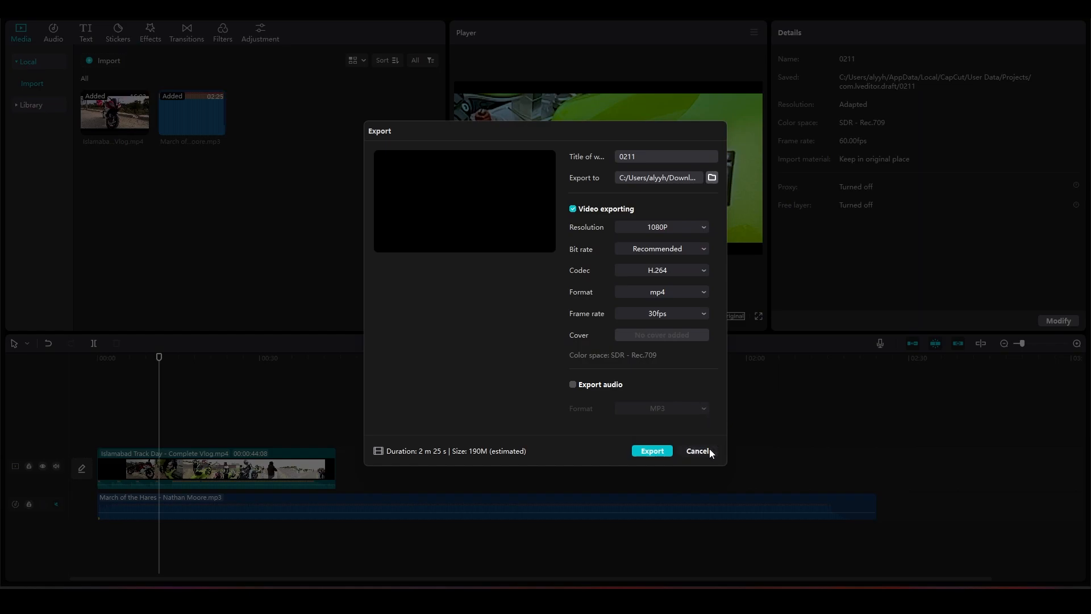
pyautogui.click(698, 450)
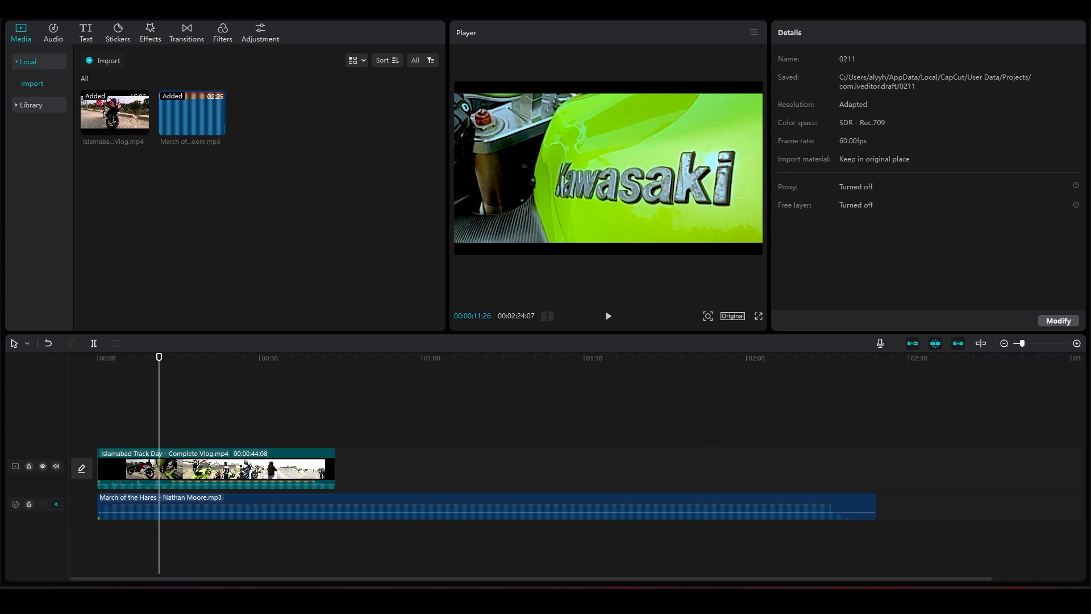